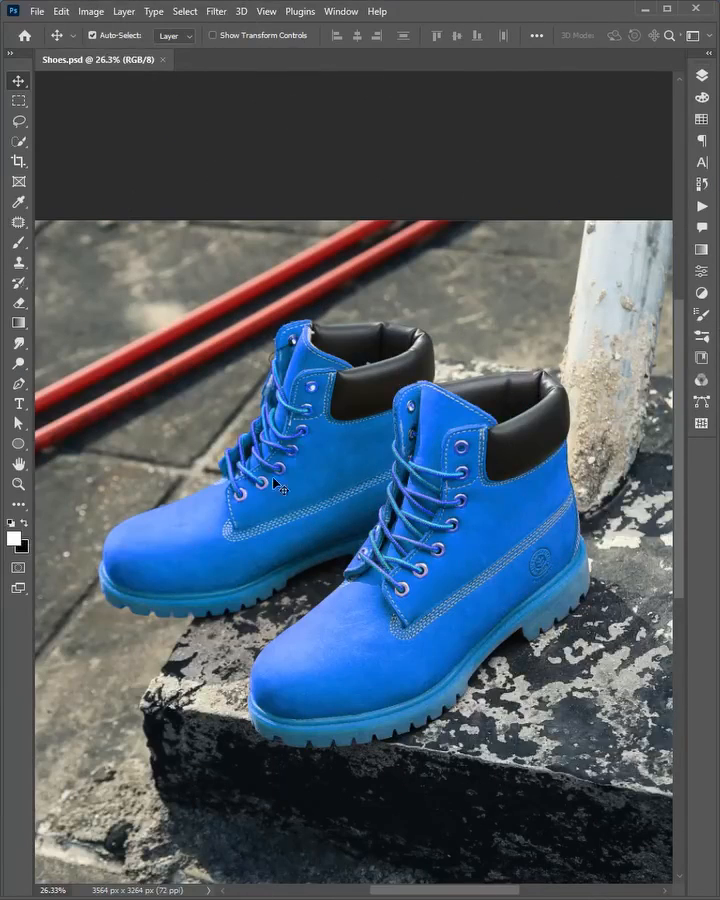
Step: Show the Layers panel and duplicate the boots photo's Background layer with Ctrl+J
{"action": "left_click", "coordinate": [701, 75]}
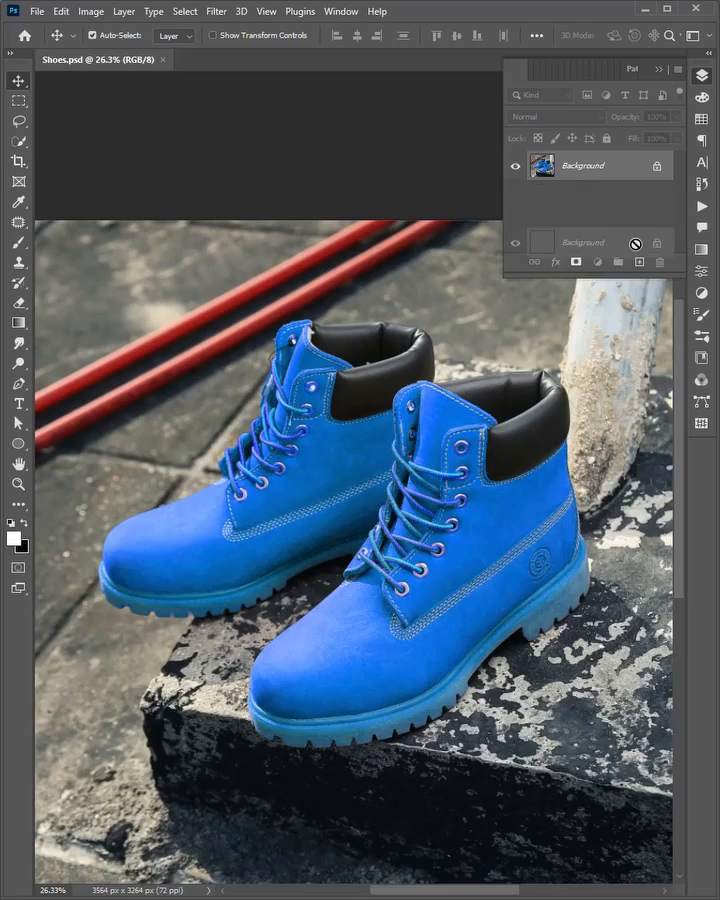
{"action": "key", "text": "ctrl+j"}
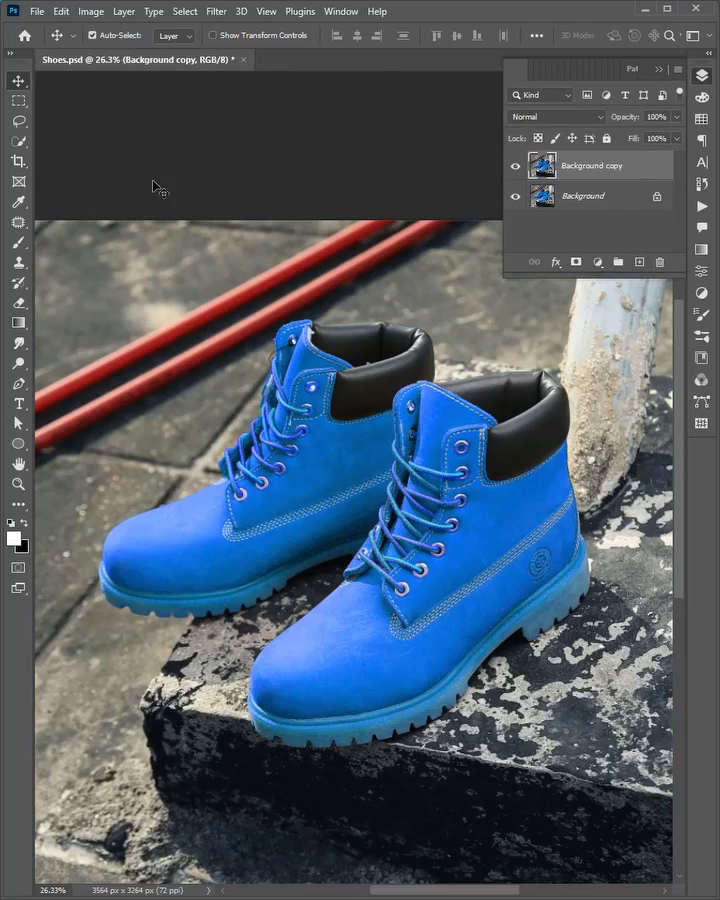
Step: Select both blue boots with the Object Selection Tool in Lasso mode and add a layer mask
{"action": "left_click", "coordinate": [18, 140]}
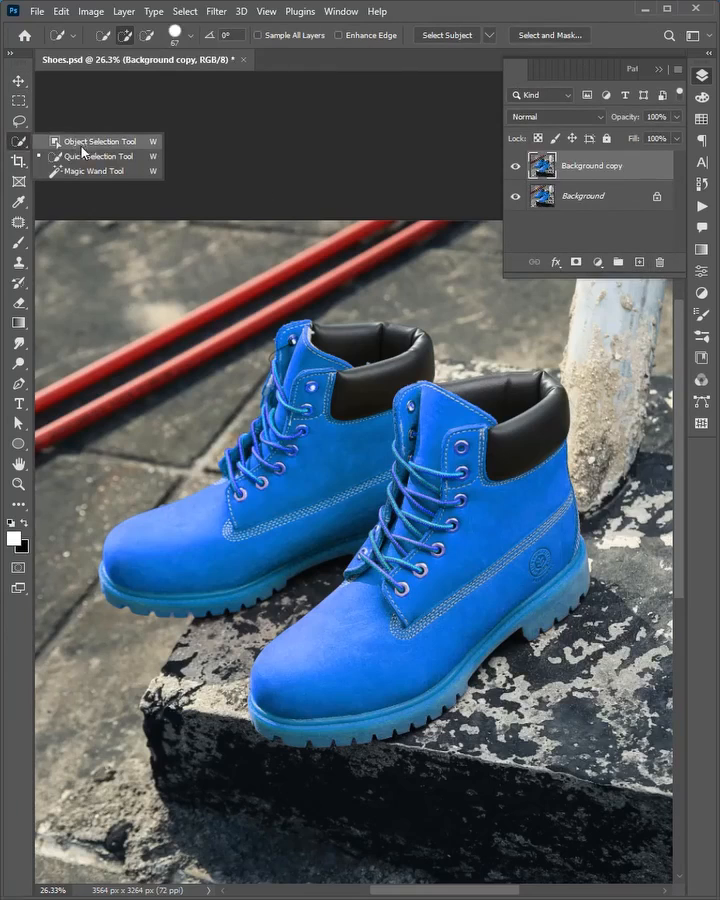
{"action": "left_click", "coordinate": [85, 141]}
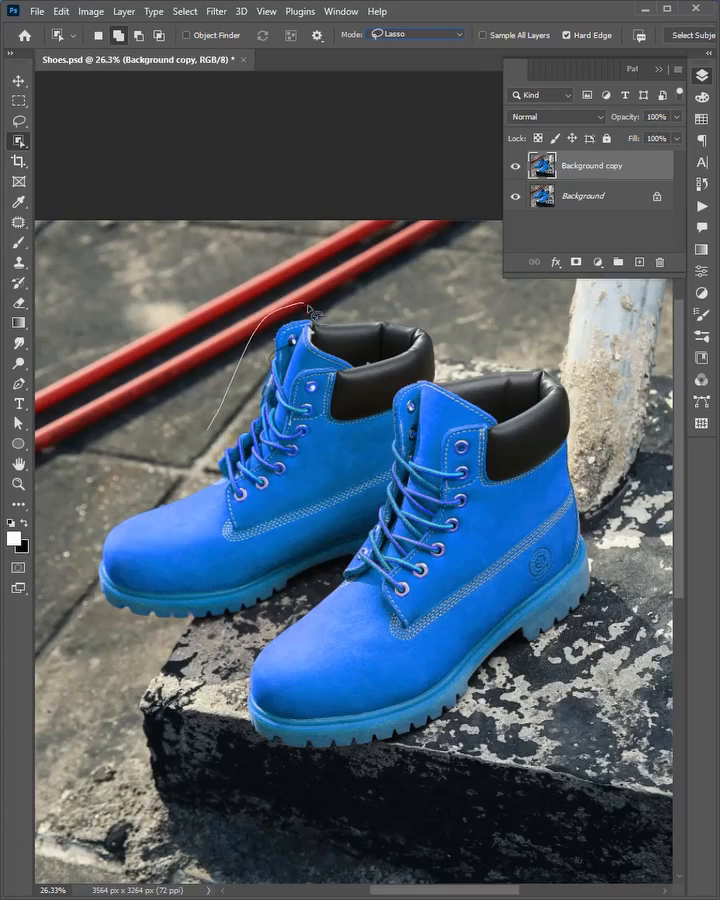
{"action": "left_click_drag", "start_coordinate": [310, 313], "coordinate": [570, 645]}
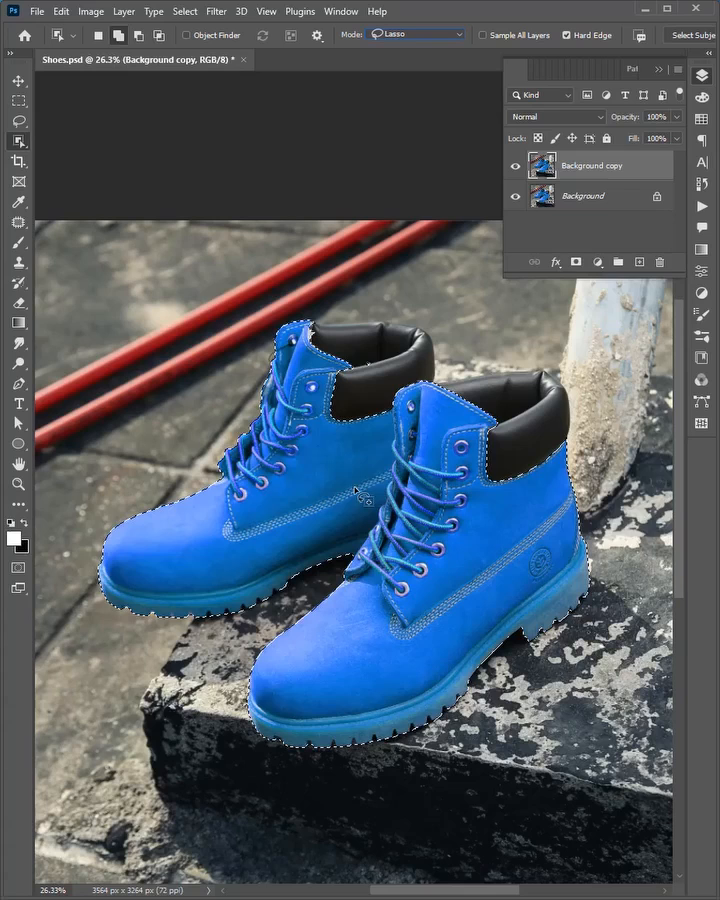
{"action": "left_click", "coordinate": [597, 261]}
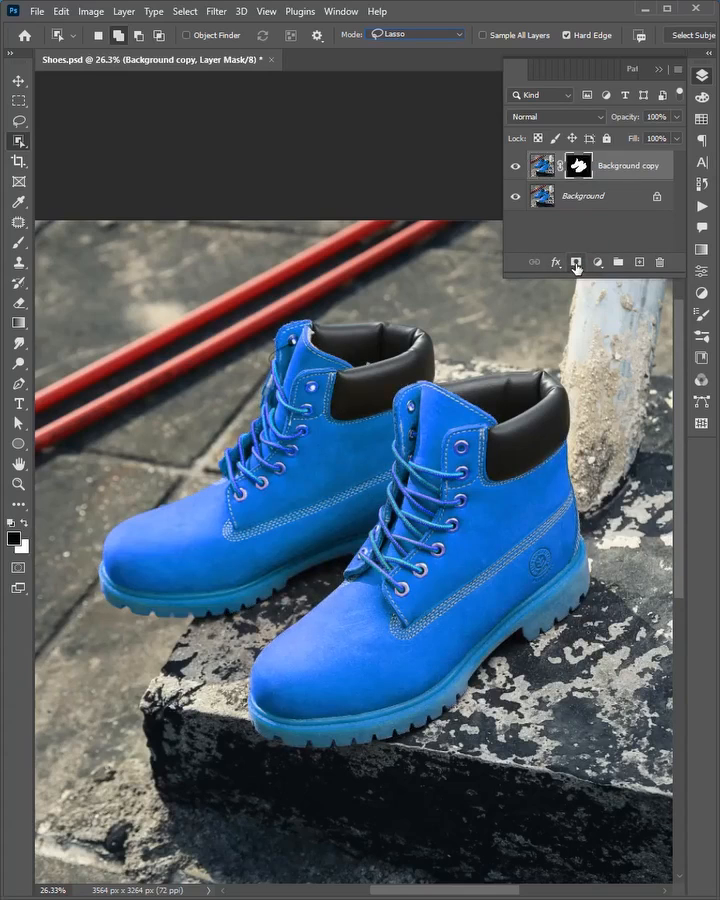
{"action": "left_click", "coordinate": [516, 196]}
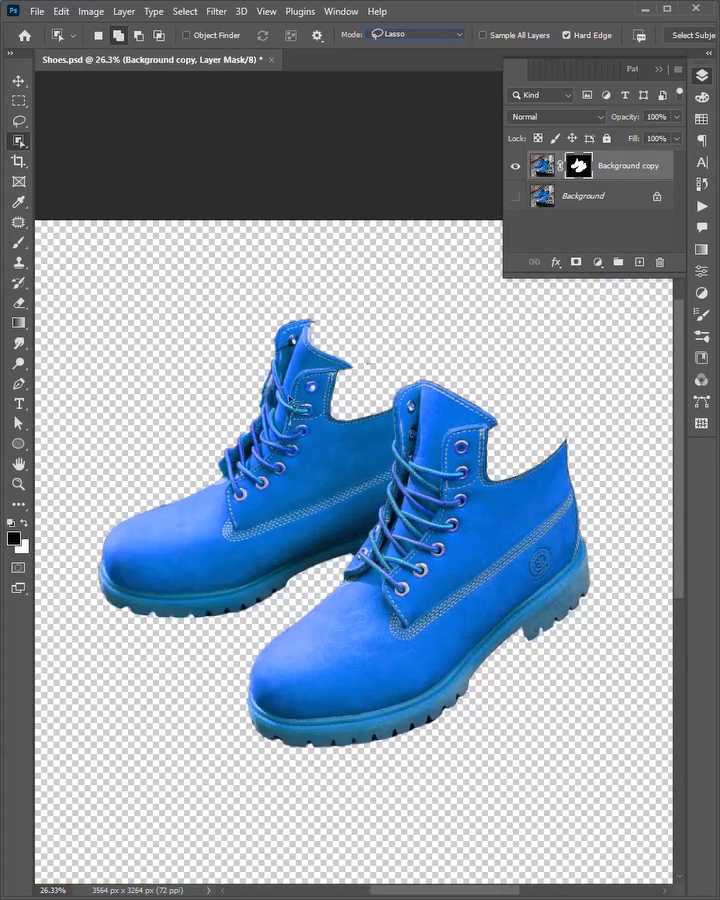
{"action": "left_click", "coordinate": [516, 196]}
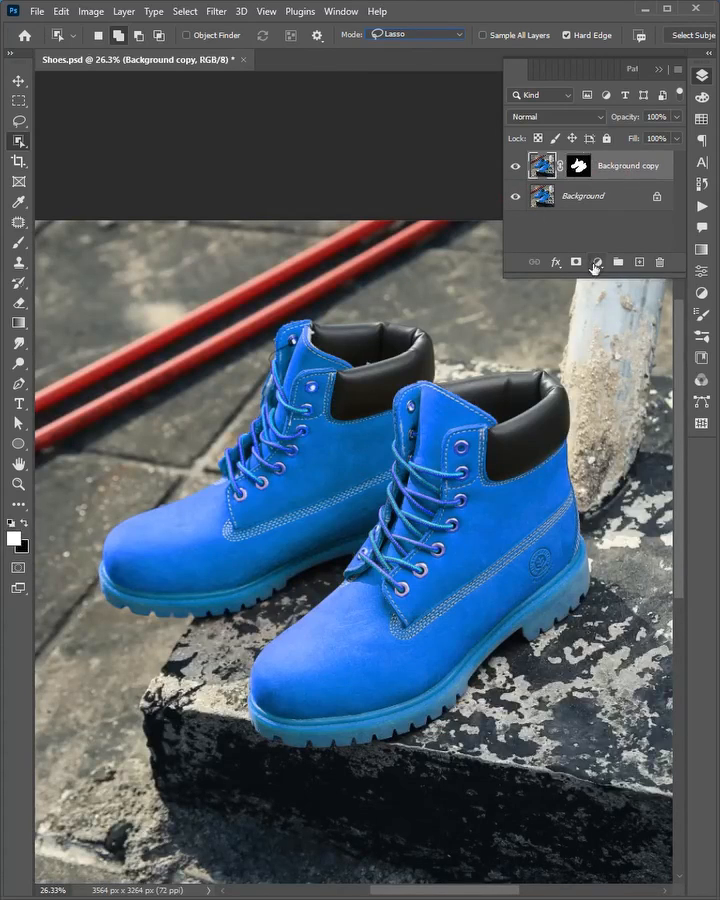
Step: Add a clipped Hue/Saturation adjustment: Hue -180, Saturation -4, Lightness +13
{"action": "left_click", "coordinate": [597, 262]}
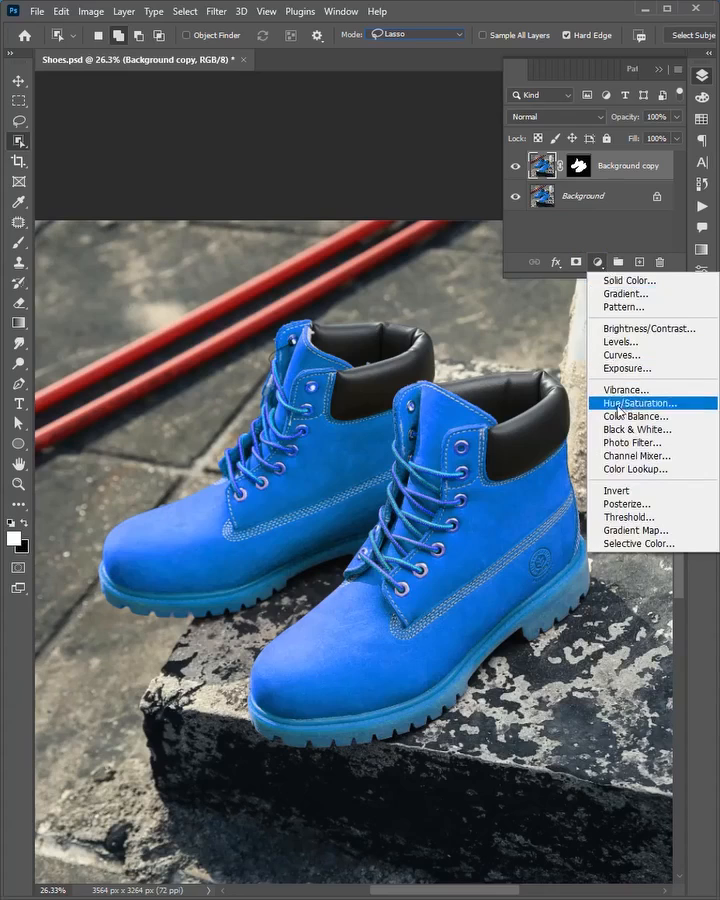
{"action": "left_click", "coordinate": [640, 403]}
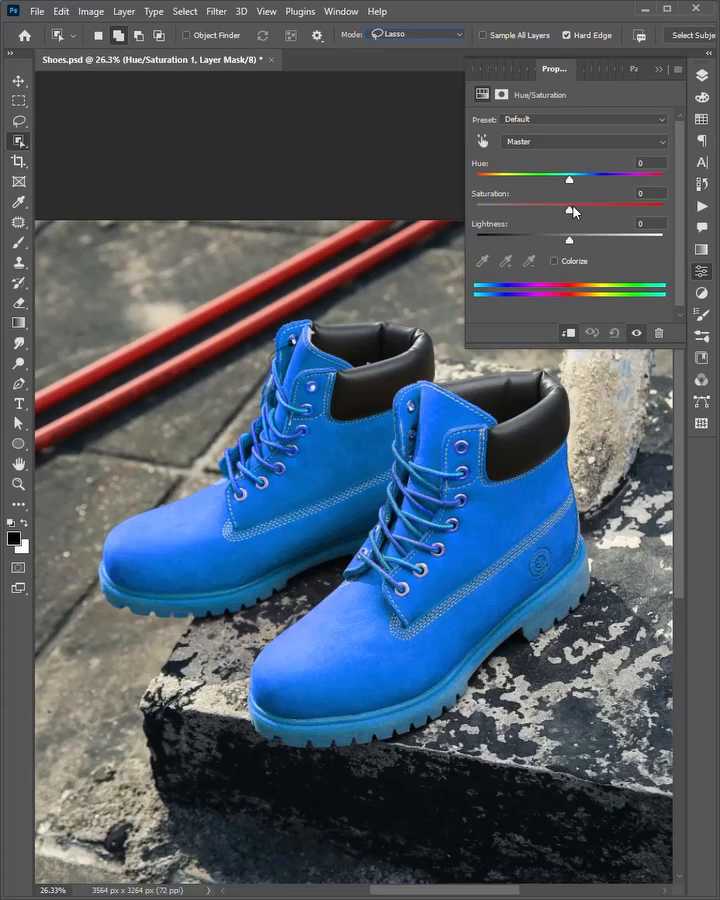
{"action": "left_click_drag", "start_coordinate": [570, 178], "coordinate": [488, 178]}
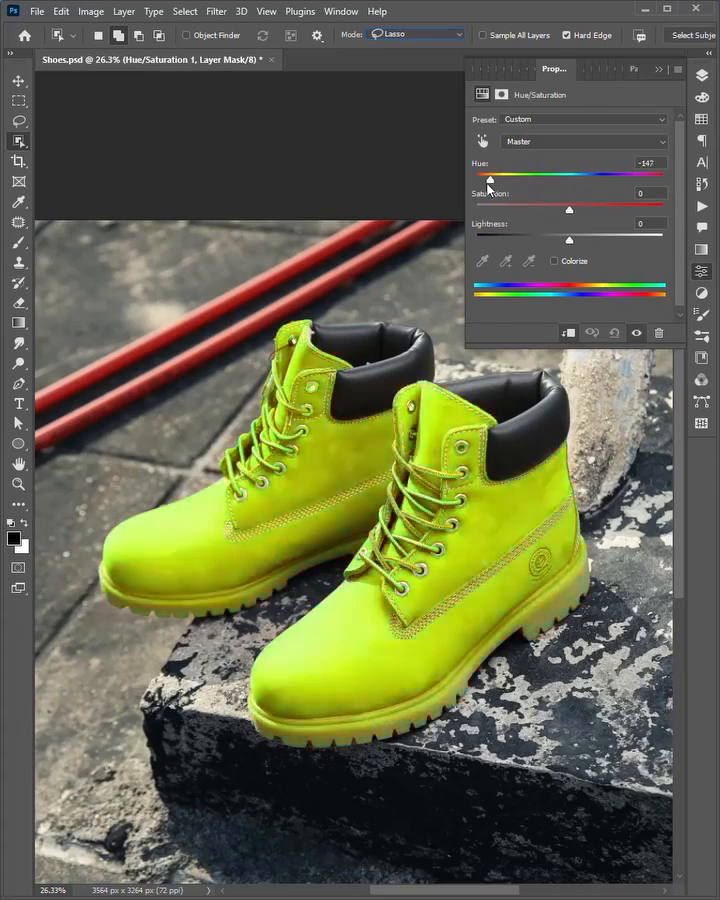
{"action": "left_click_drag", "start_coordinate": [490, 177], "coordinate": [476, 177]}
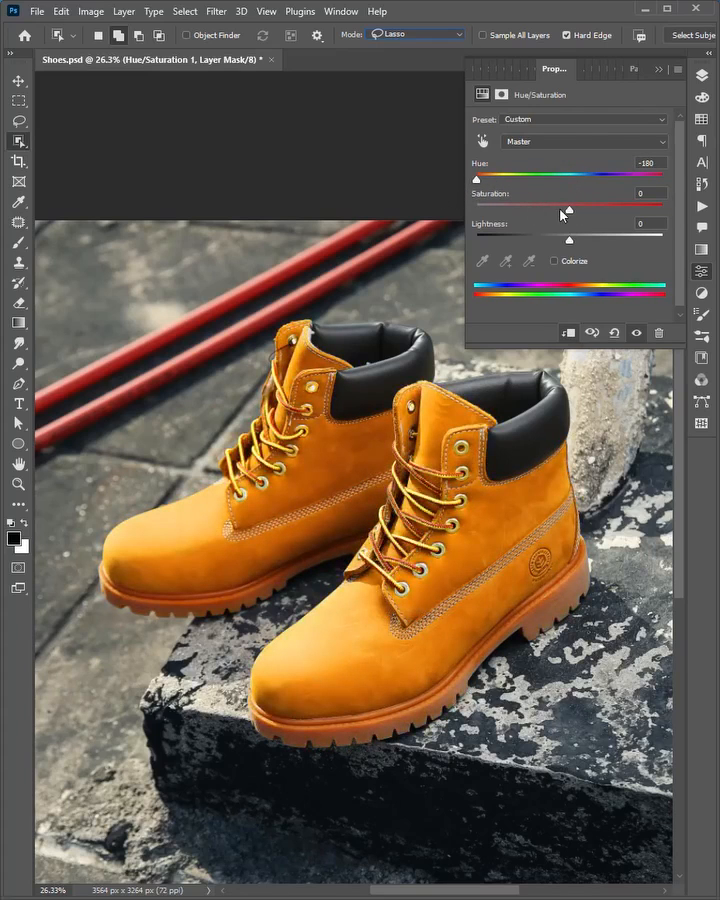
{"action": "left_click_drag", "start_coordinate": [571, 205], "coordinate": [564, 205]}
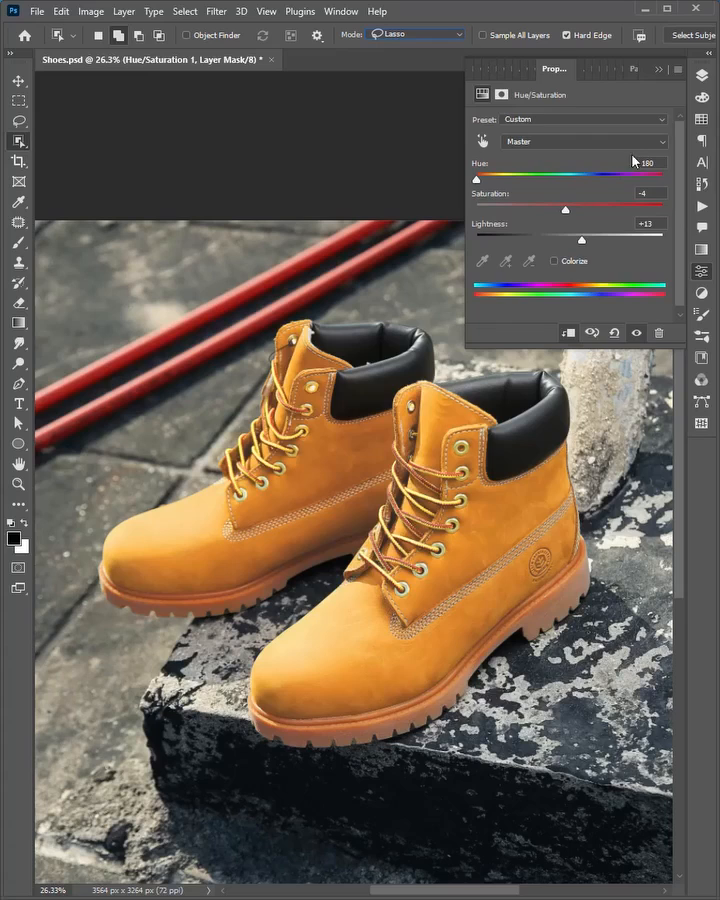
Step: Return to the Layers panel and toggle the Hue/Saturation adjustment layer's visibility
{"action": "left_click", "coordinate": [631, 69]}
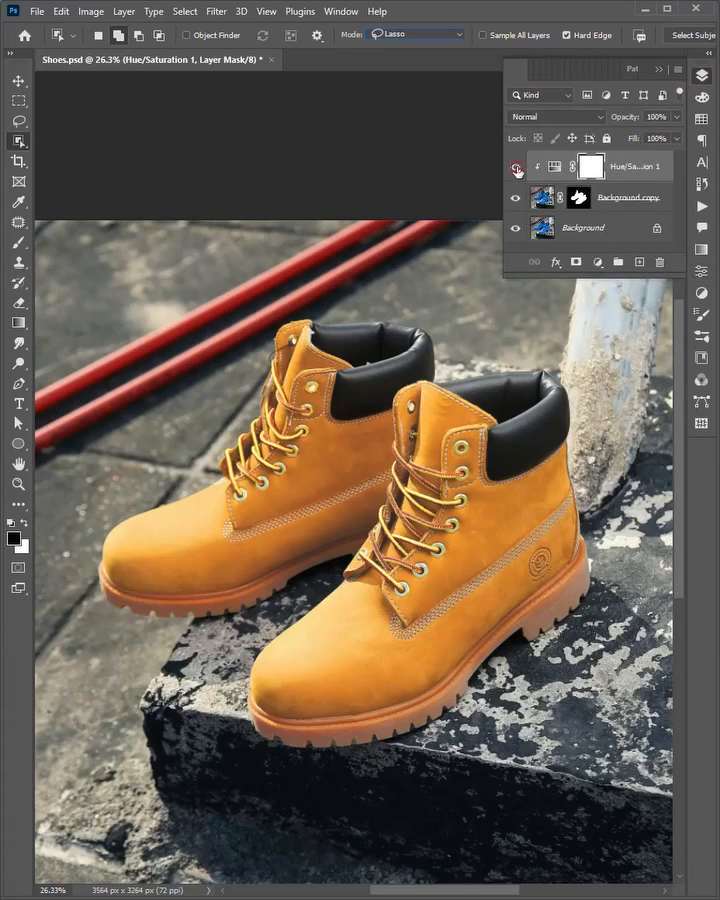
{"action": "left_click", "coordinate": [516, 166]}
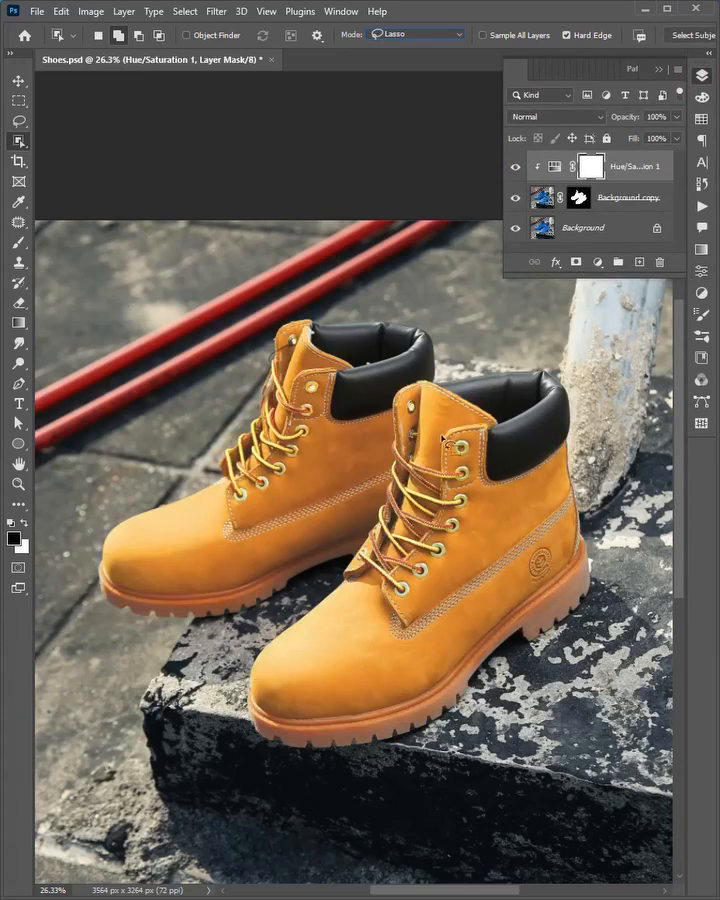